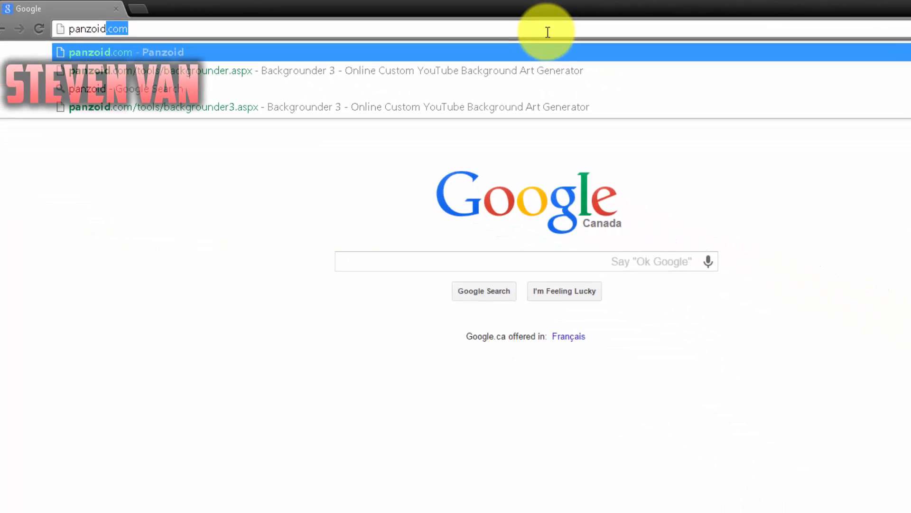
Go to panzoid.com and open the Backgrounder 3 banner tool.
key(Enter)
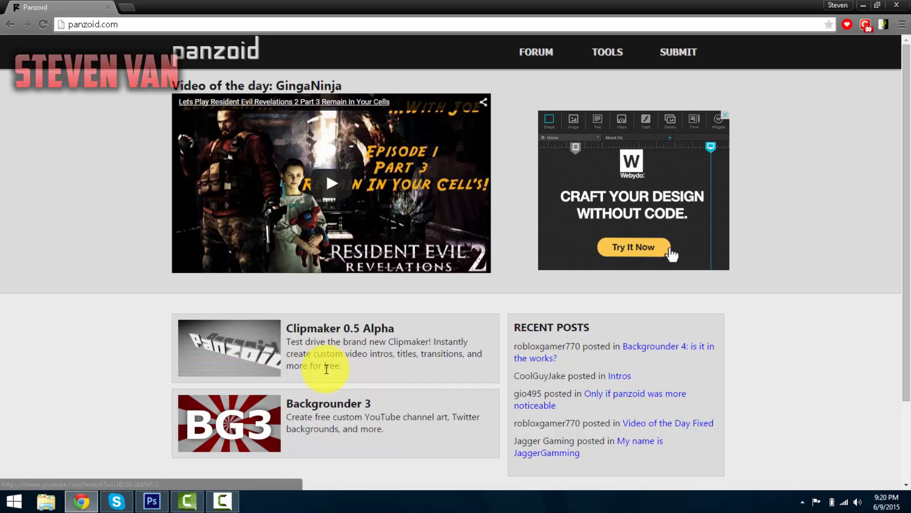
click(328, 404)
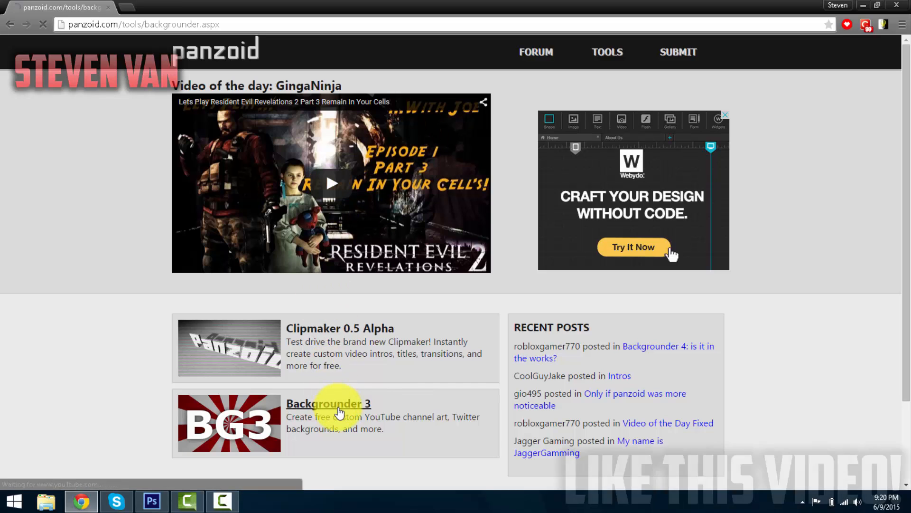
click(328, 403)
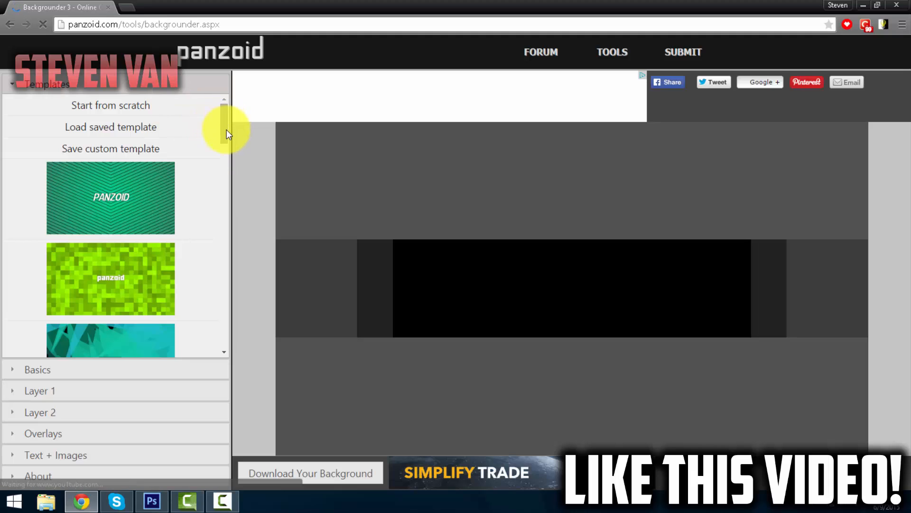
Scroll the Templates list and load the teal scribble template with 'panzoid' text.
scroll(down, 3)
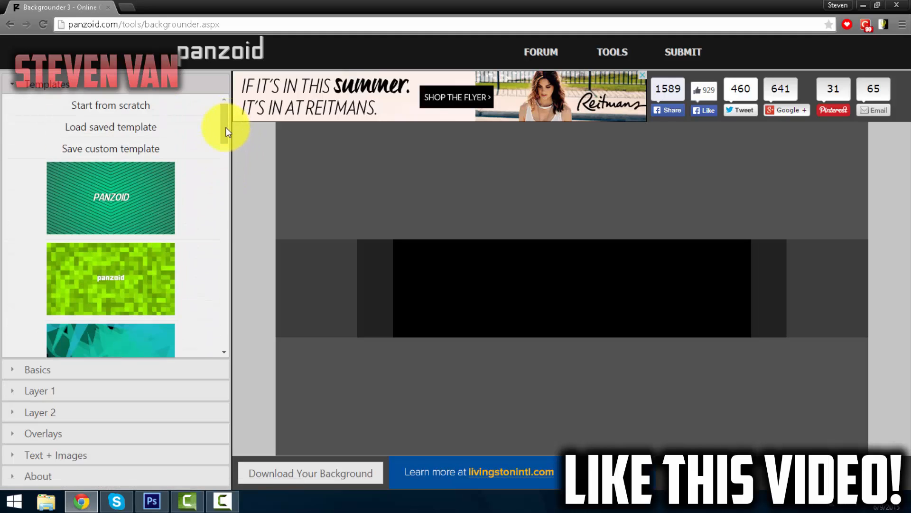
scroll(down, 3)
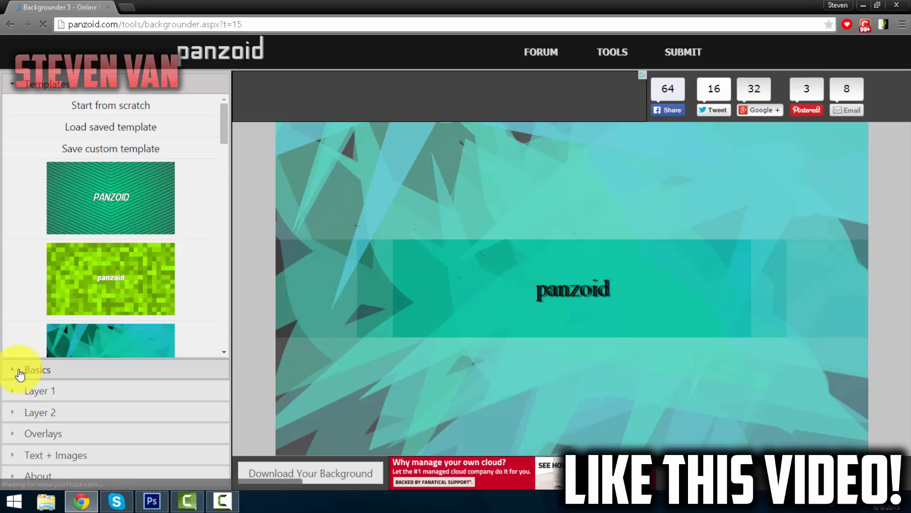
Set the background colour to black and Layer 1's palette to black and red.
click(37, 370)
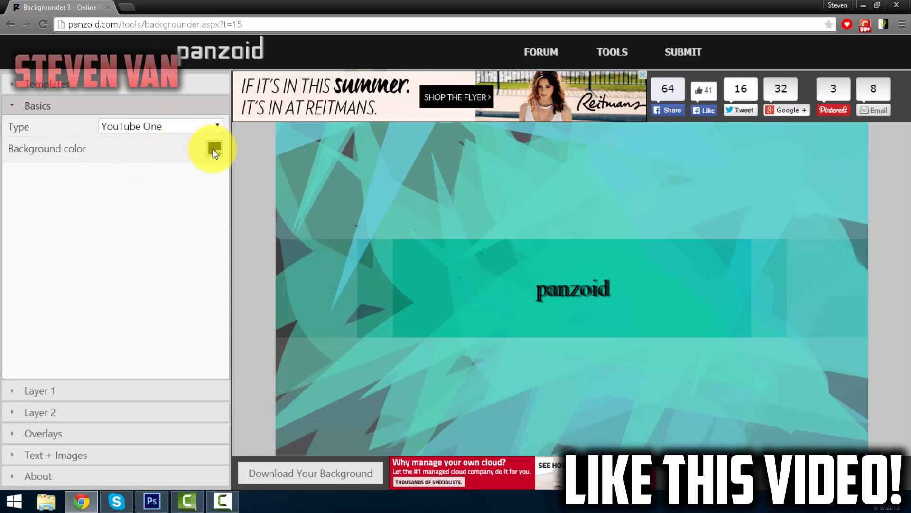
click(214, 148)
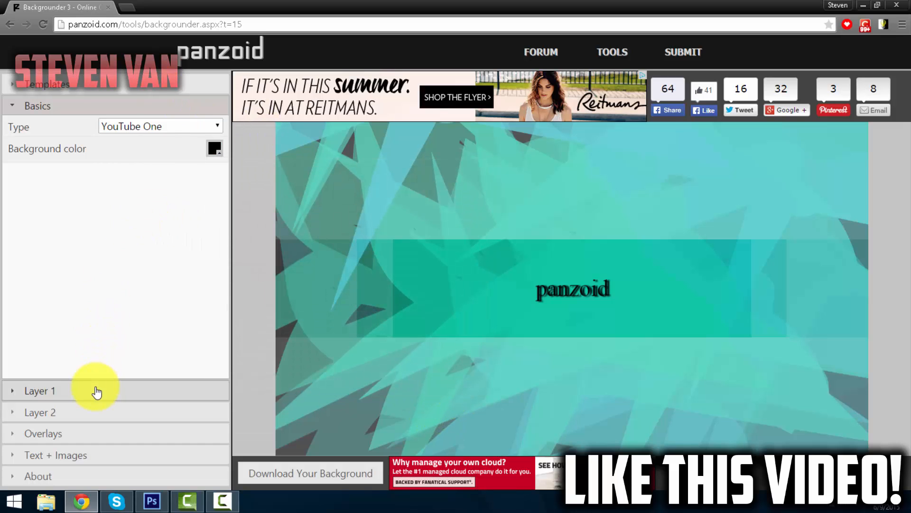
click(40, 391)
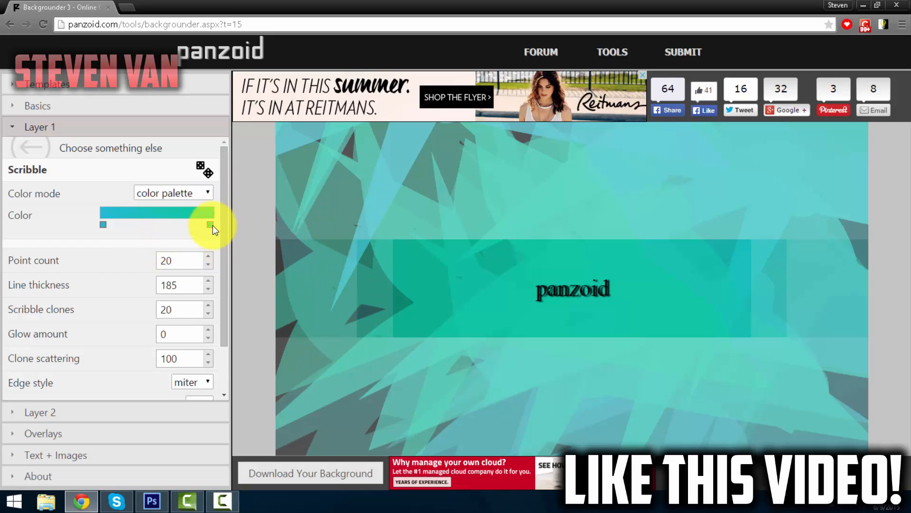
click(209, 224)
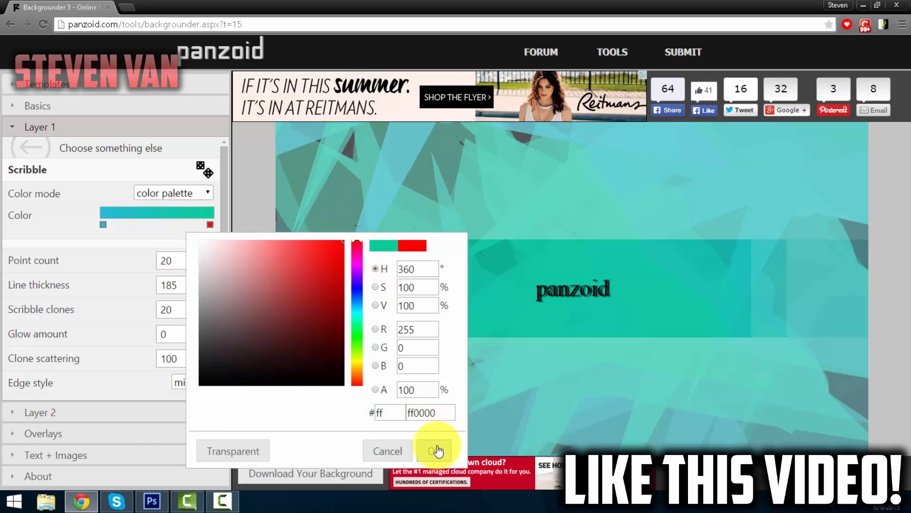
click(432, 450)
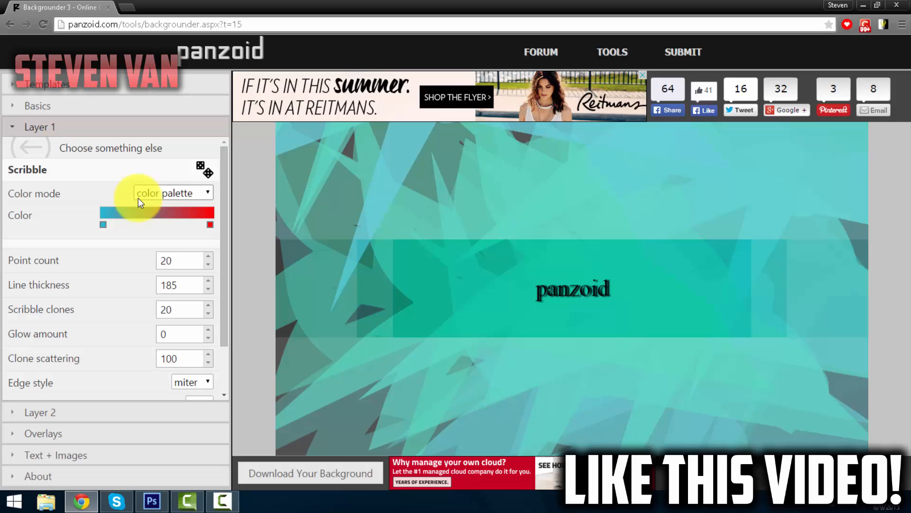
mouse_move(134, 249)
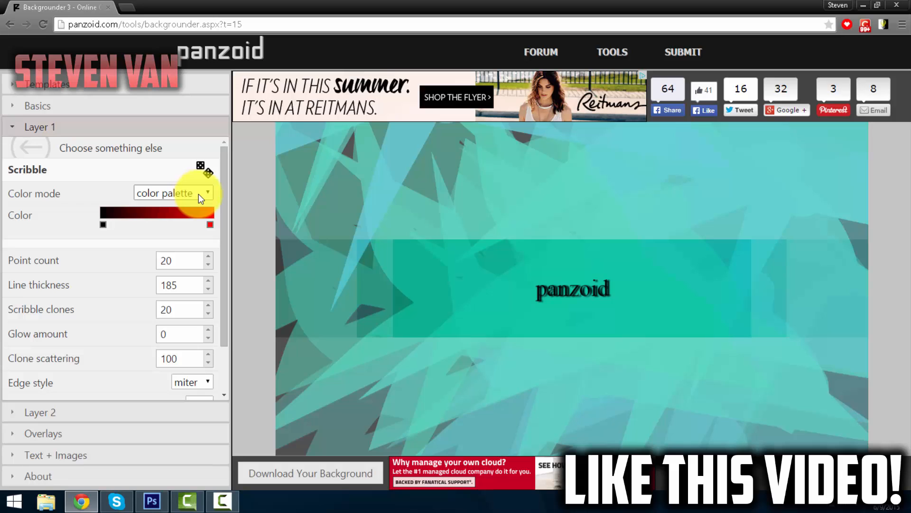
Switch Layer 1's colour mode to linear gradient.
click(173, 192)
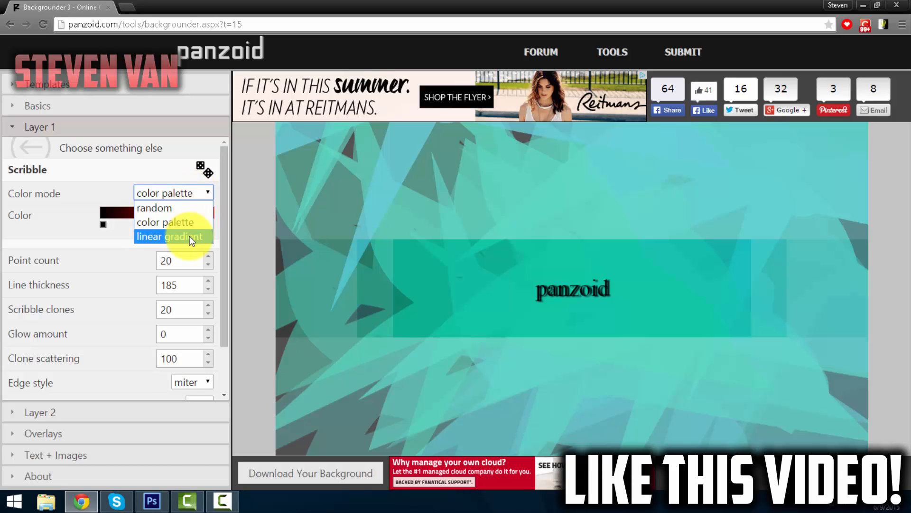
click(169, 236)
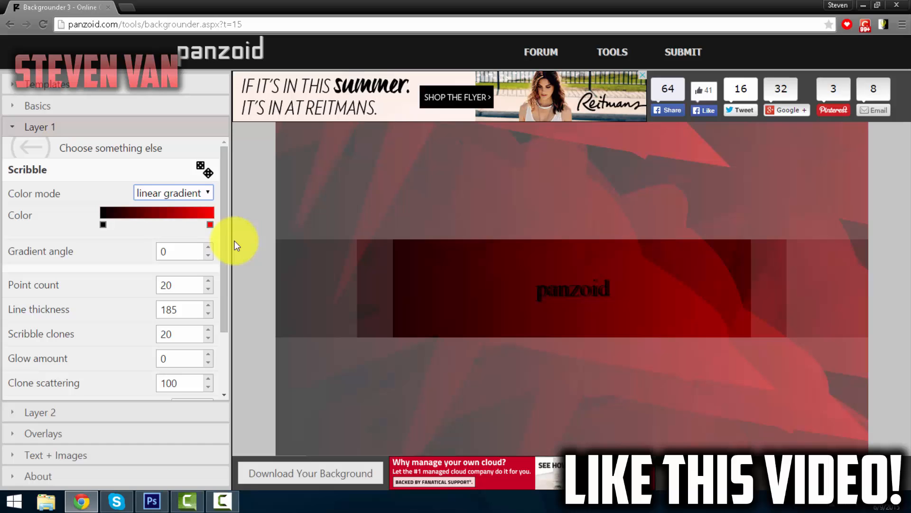
scroll(down, 3)
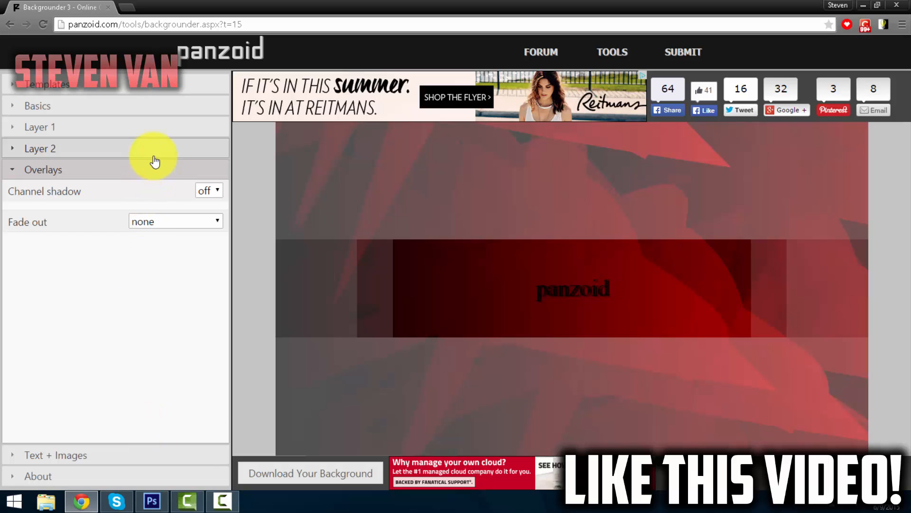
Preview a wooden preset texture on Layer 2, then remove it.
click(40, 148)
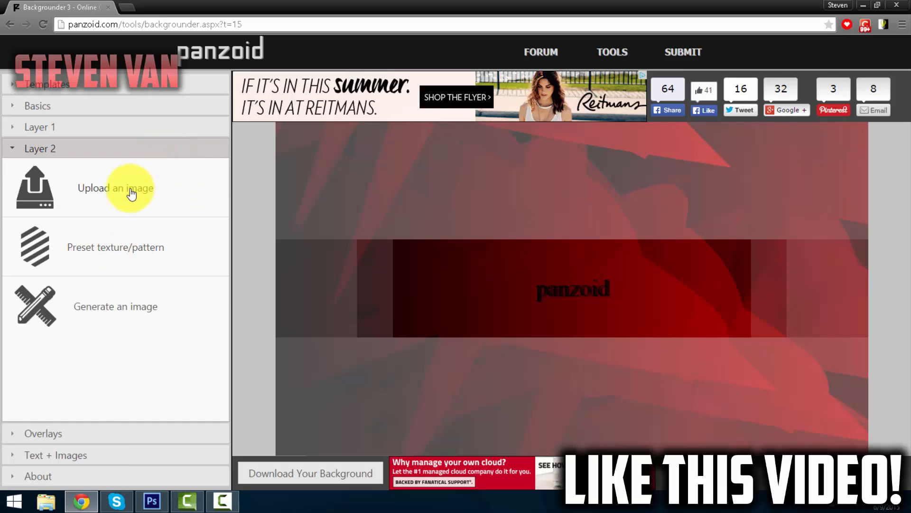
click(115, 247)
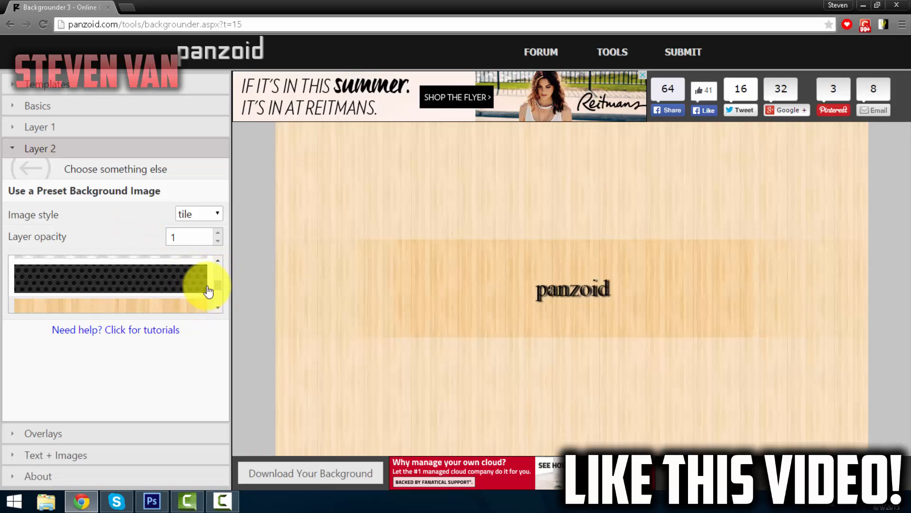
scroll(down, 3)
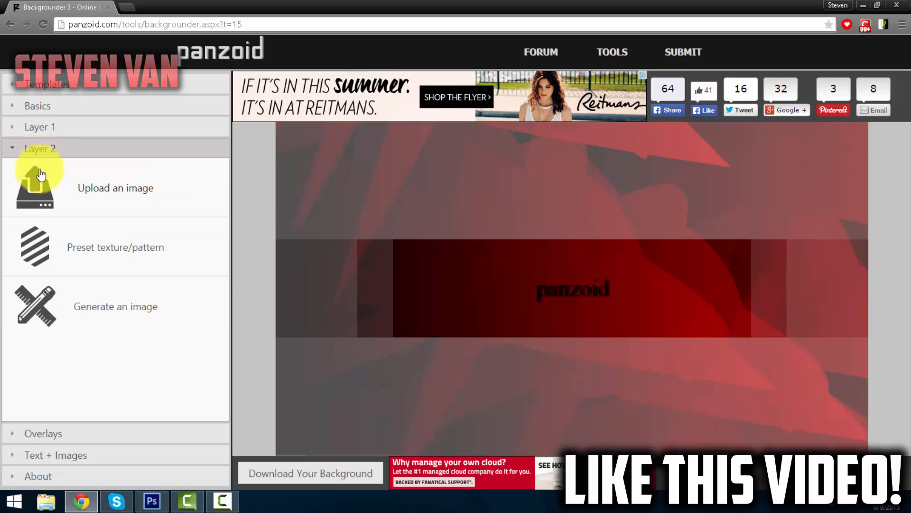
mouse_move(113, 439)
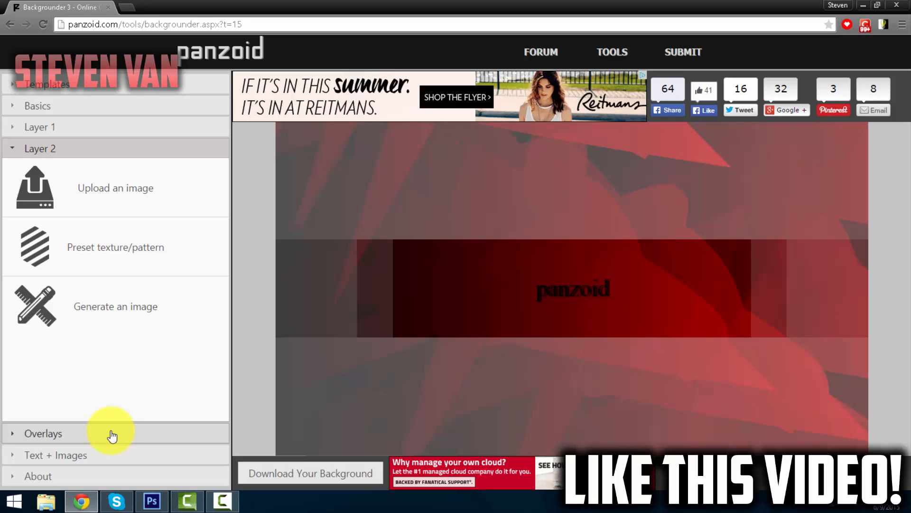
Turn on the channel shadow and set the fade-out to radial from center.
click(43, 433)
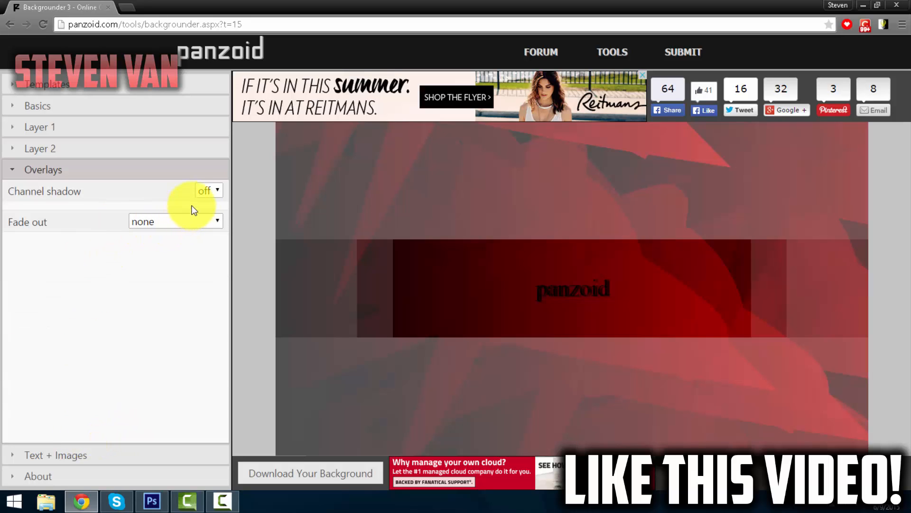
click(209, 190)
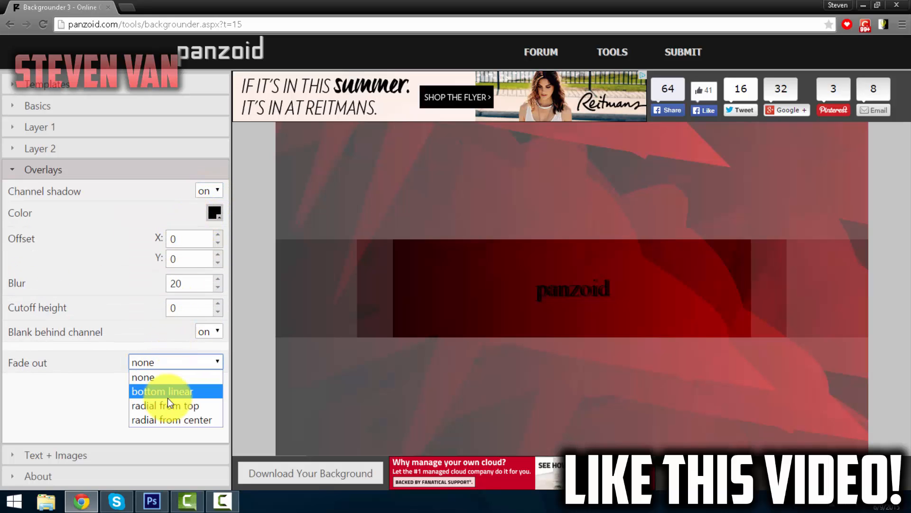
click(162, 391)
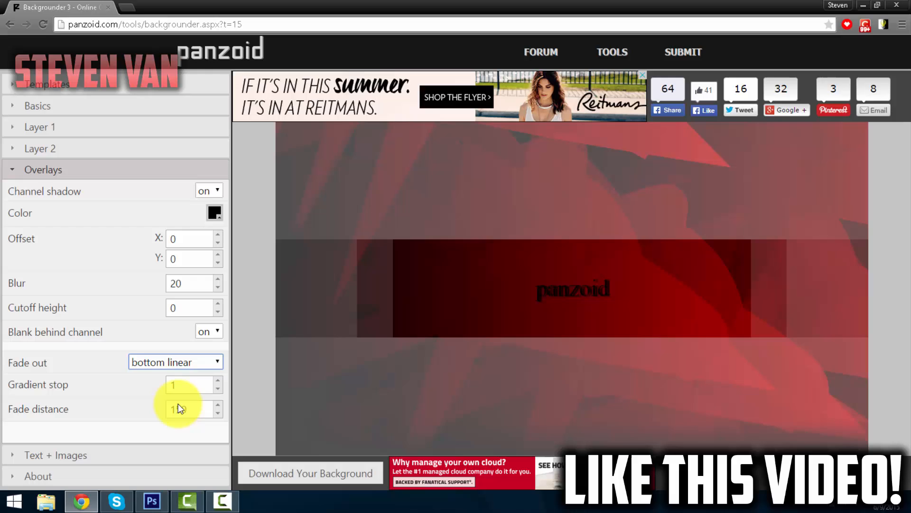
click(175, 362)
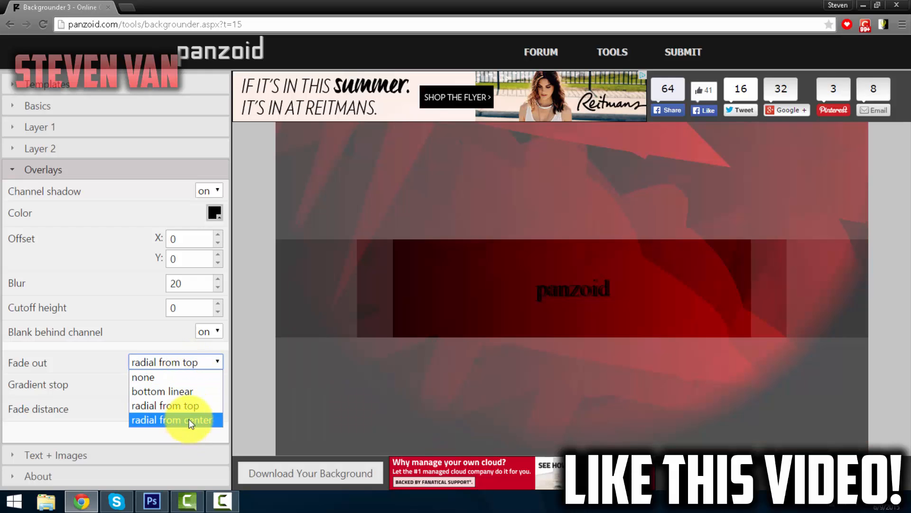
click(172, 420)
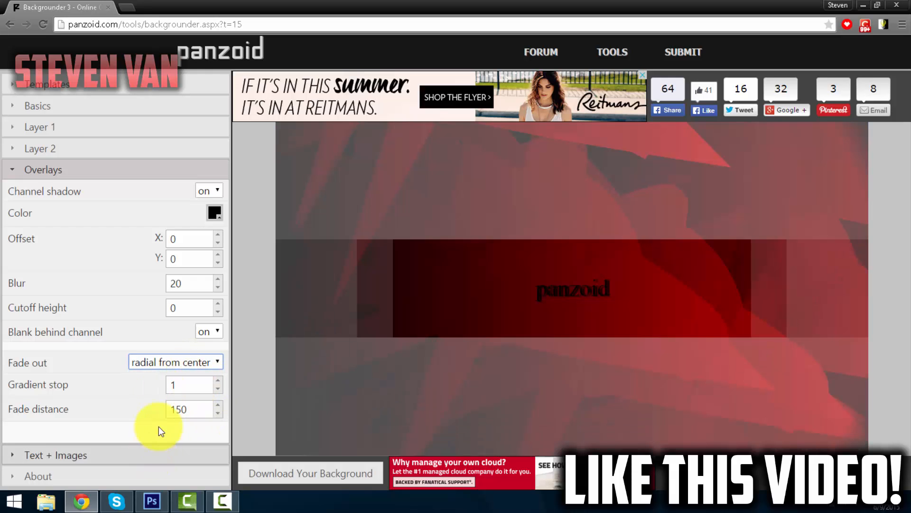
click(175, 361)
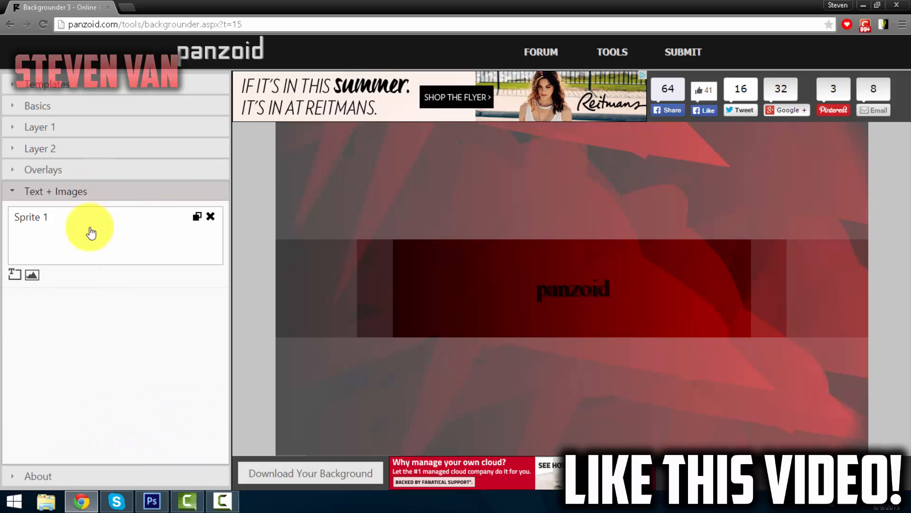
mouse_move(50, 198)
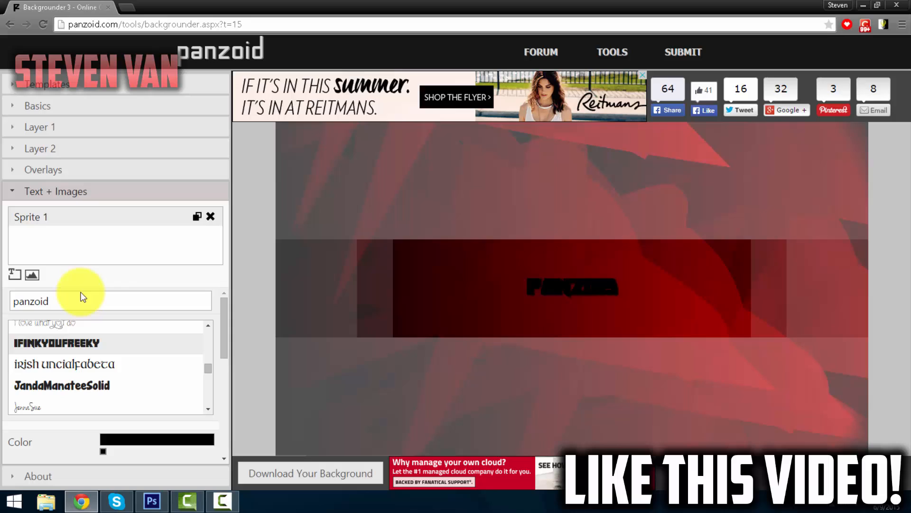
Replace the 'panzoid' text with 'STEVEN VAN' and colour it white.
double_click(31, 301)
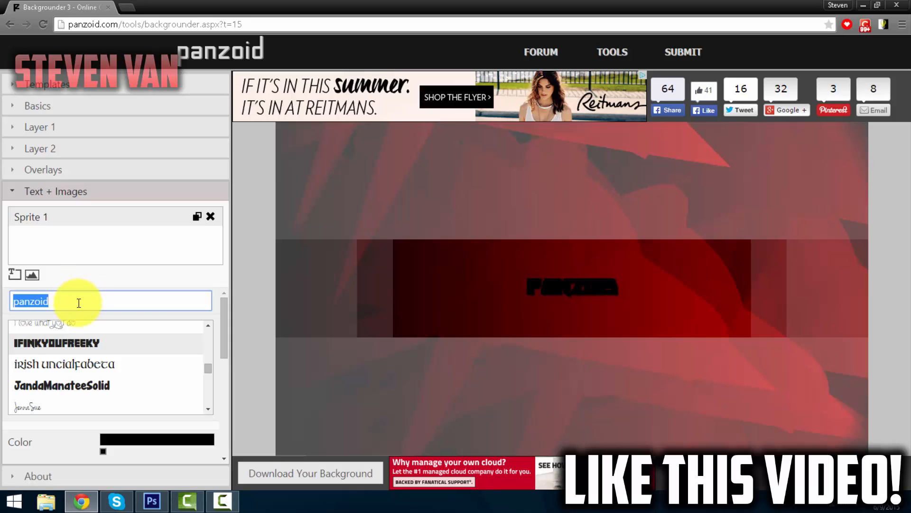
text(STEVEN VAN)
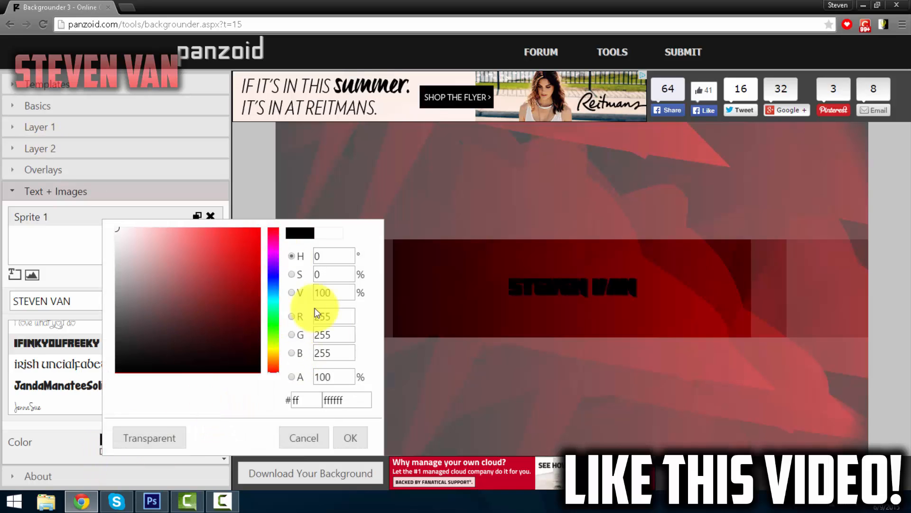
click(351, 437)
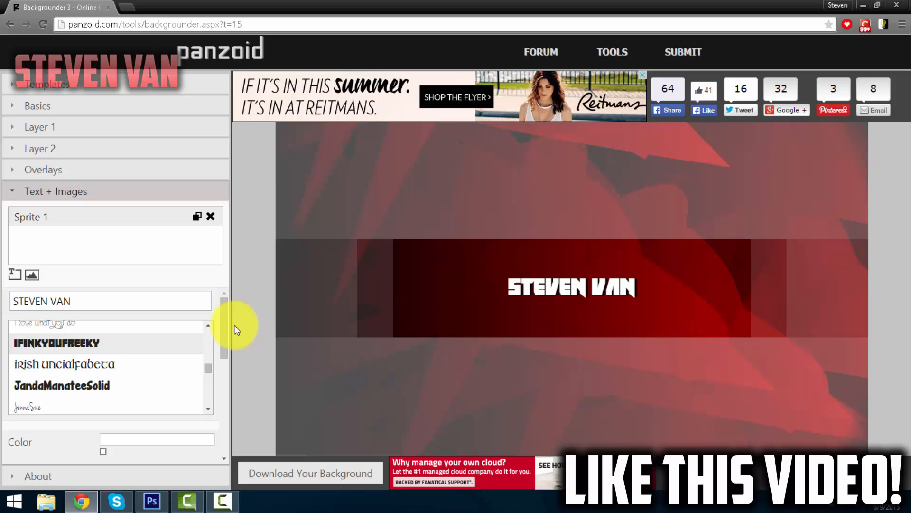
scroll(down, 3)
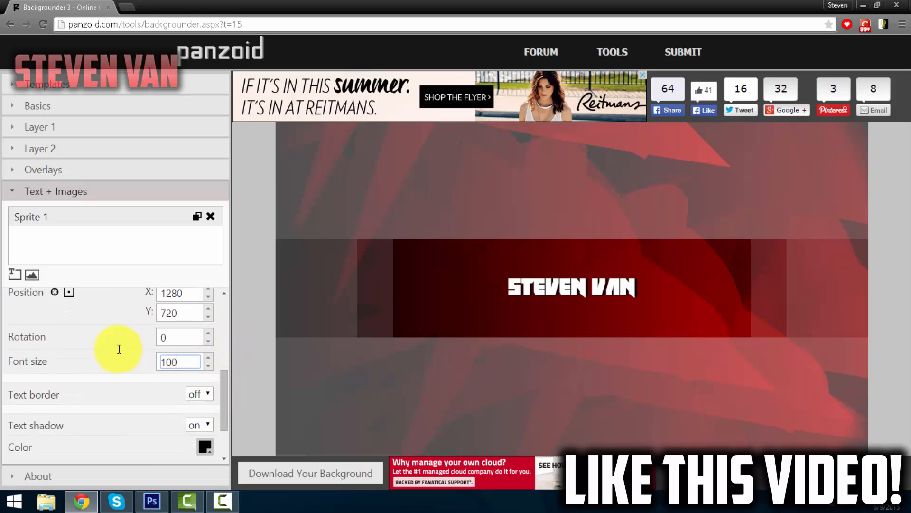
Set the text's font size to 200, turn on its border, and shift its position.
text(200)
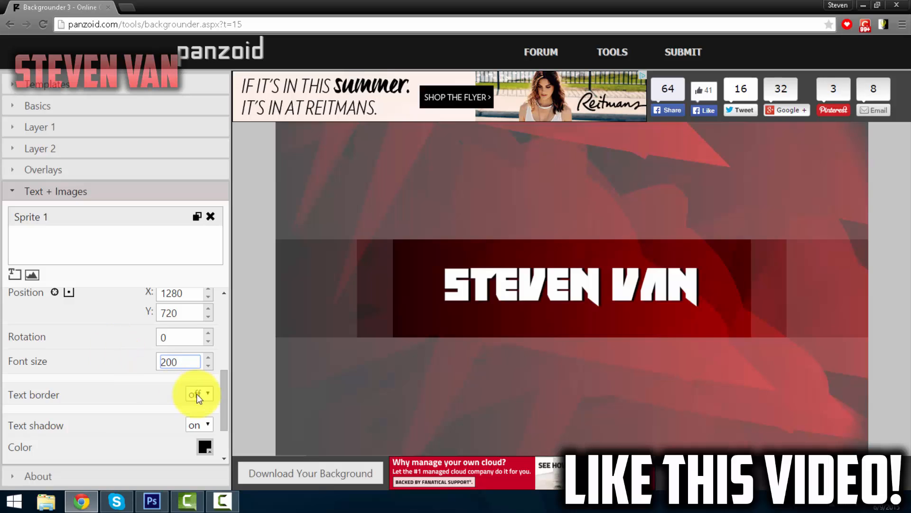
click(199, 394)
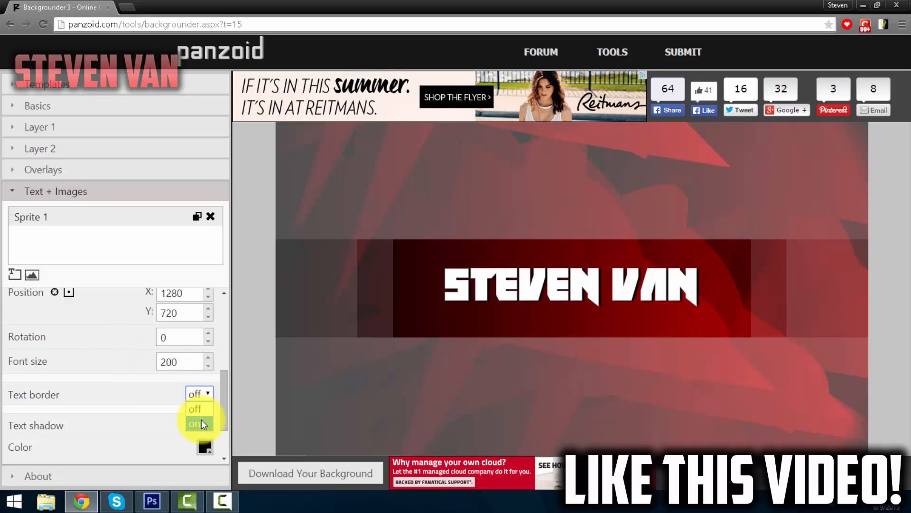
click(195, 423)
text(5)
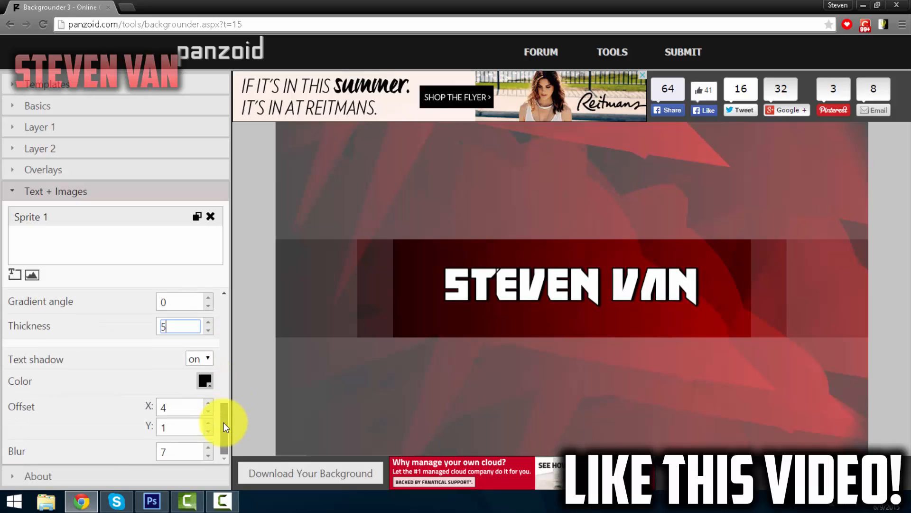
click(199, 358)
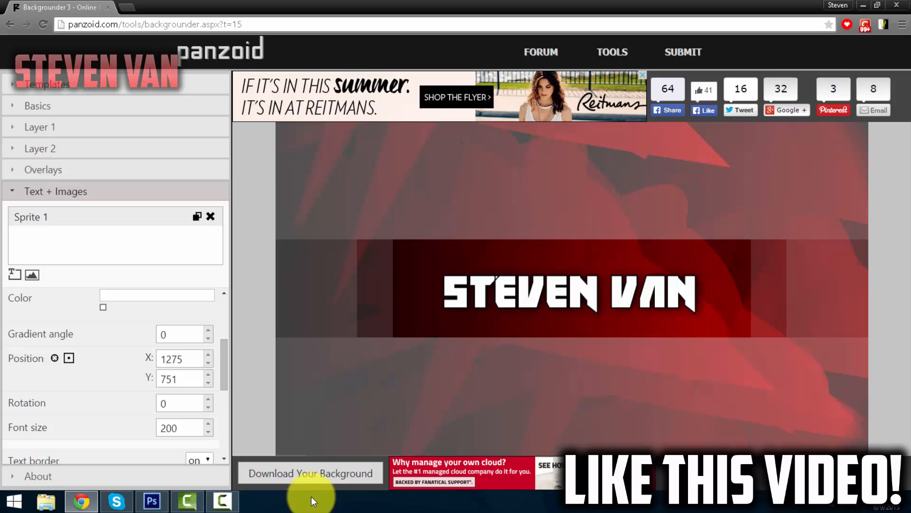
mouse_move(245, 498)
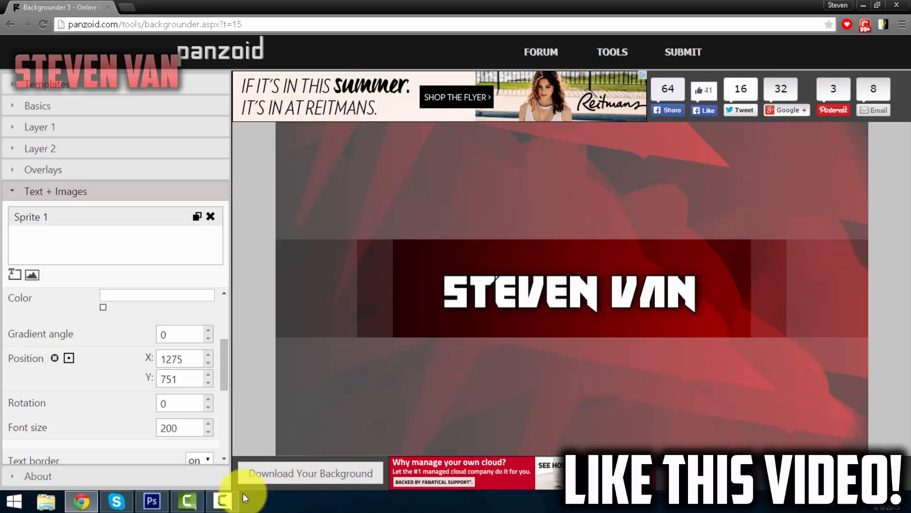
Render the finished banner and download it.
click(308, 473)
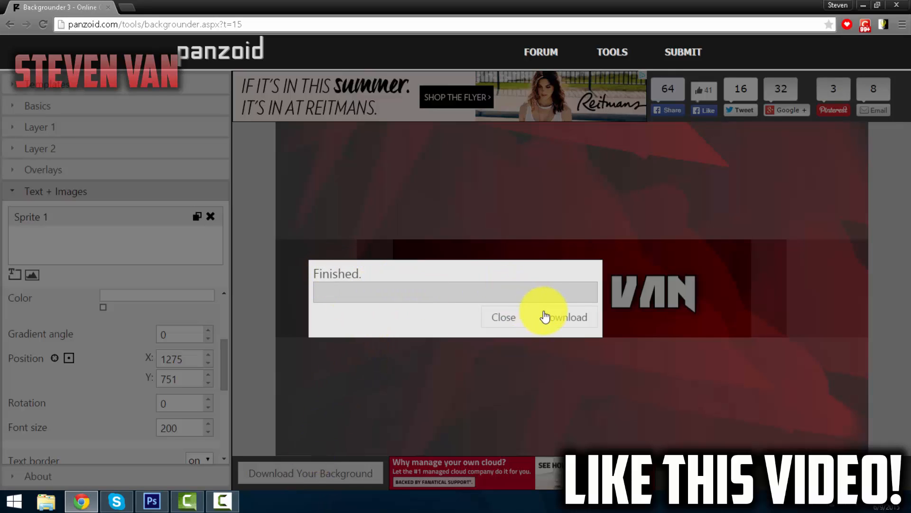
click(568, 317)
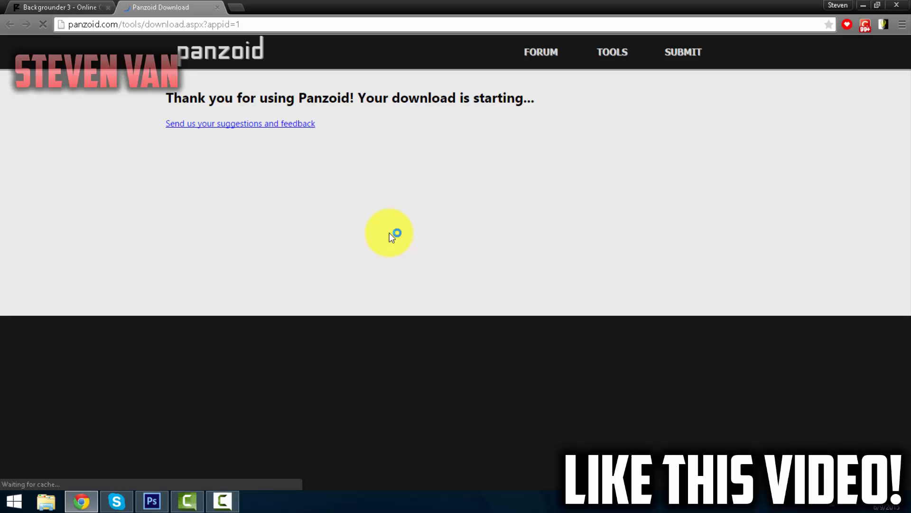